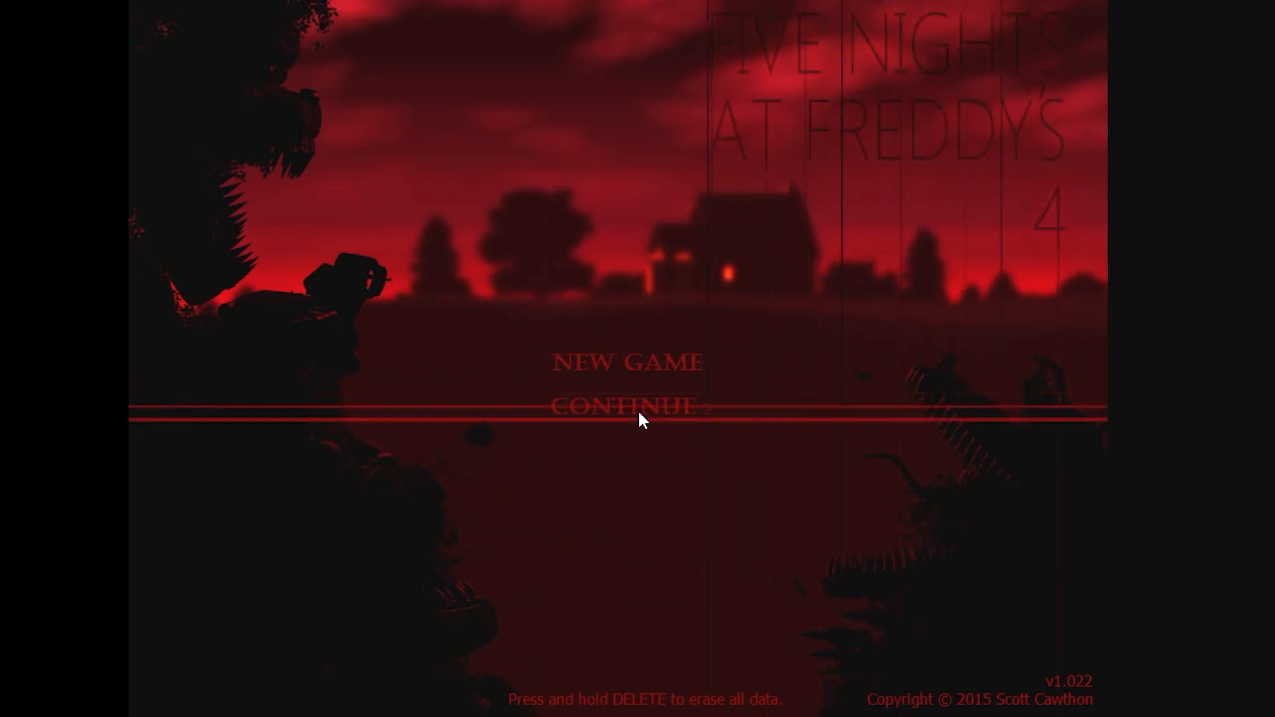
click(627, 406)
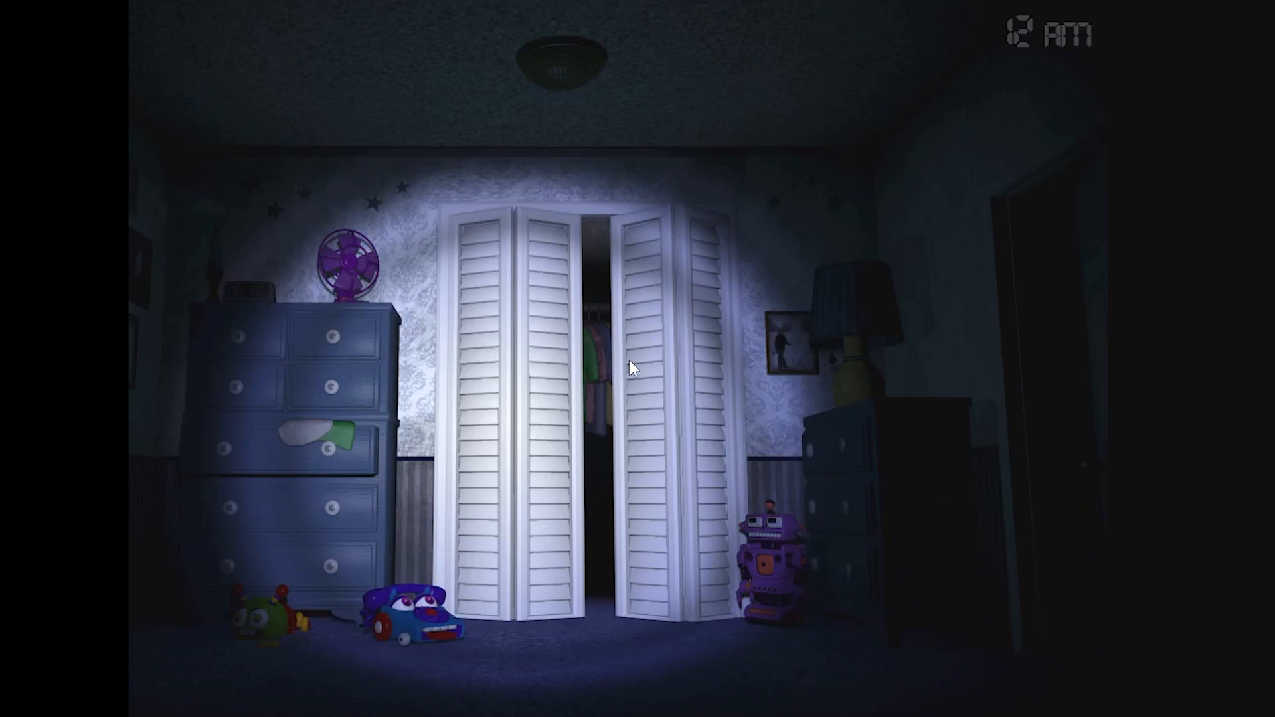
mouse_move(646, 401)
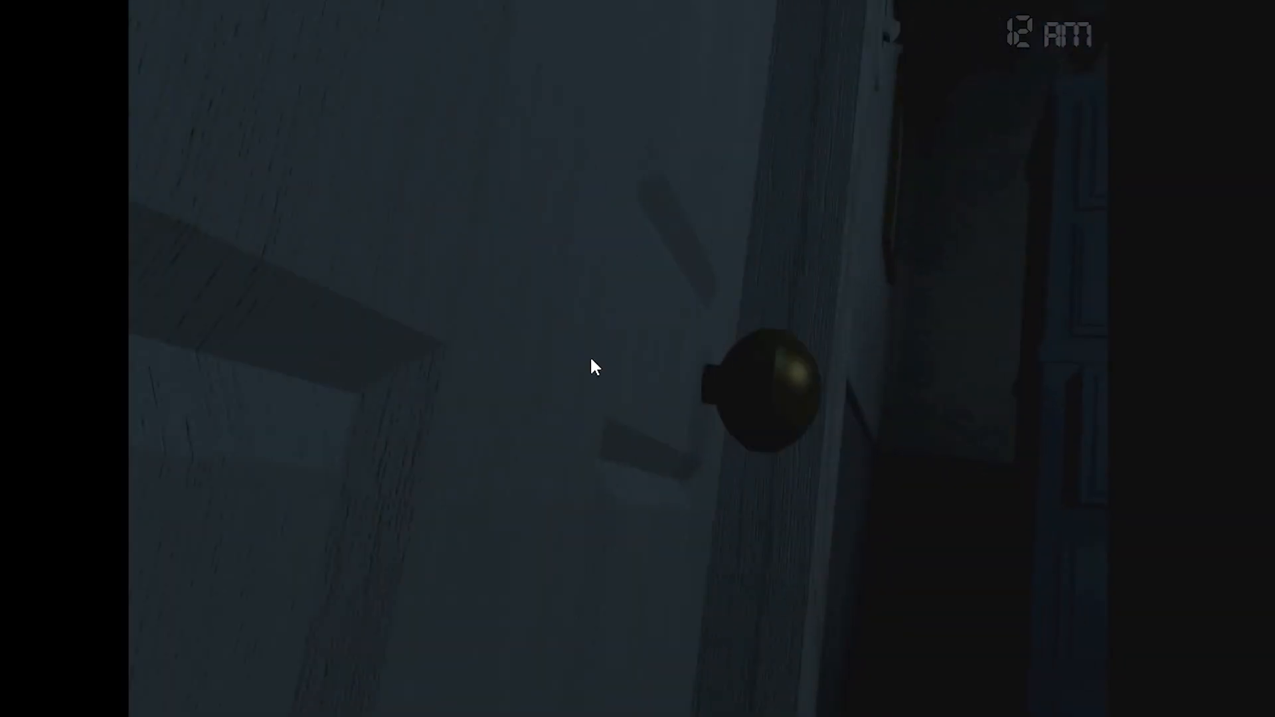
mouse_move(701, 514)
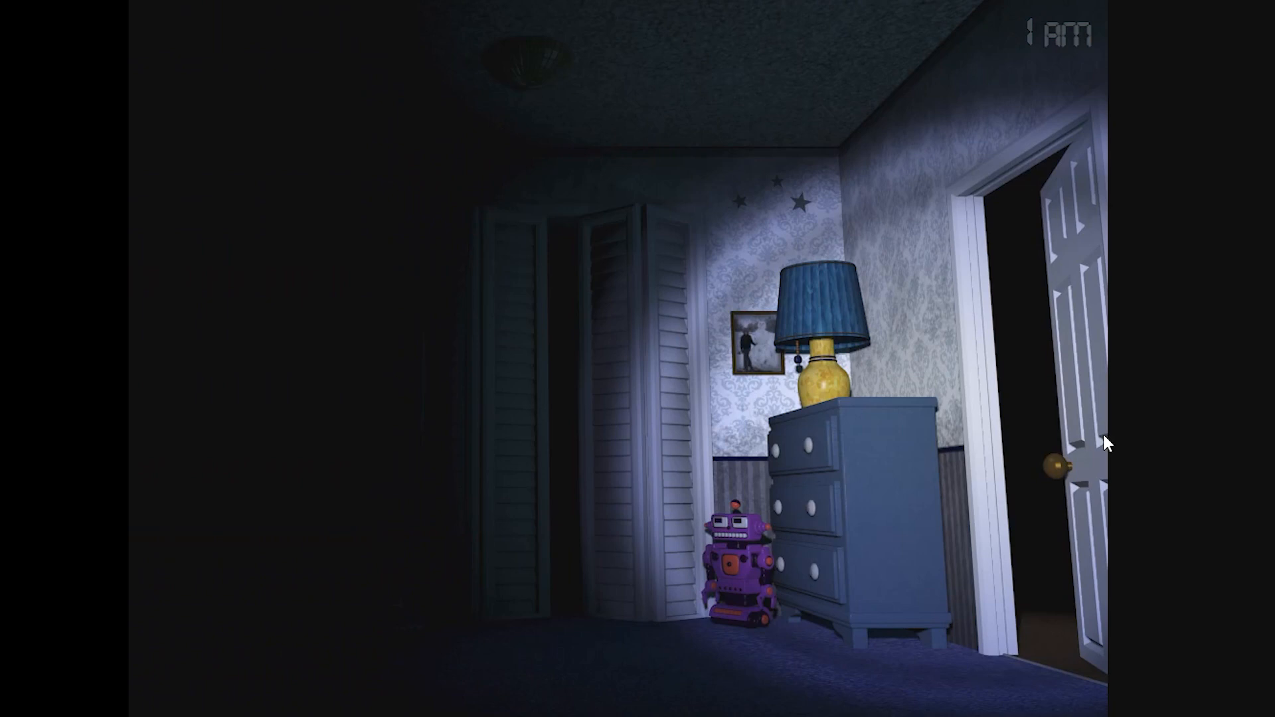
mouse_move(1065, 438)
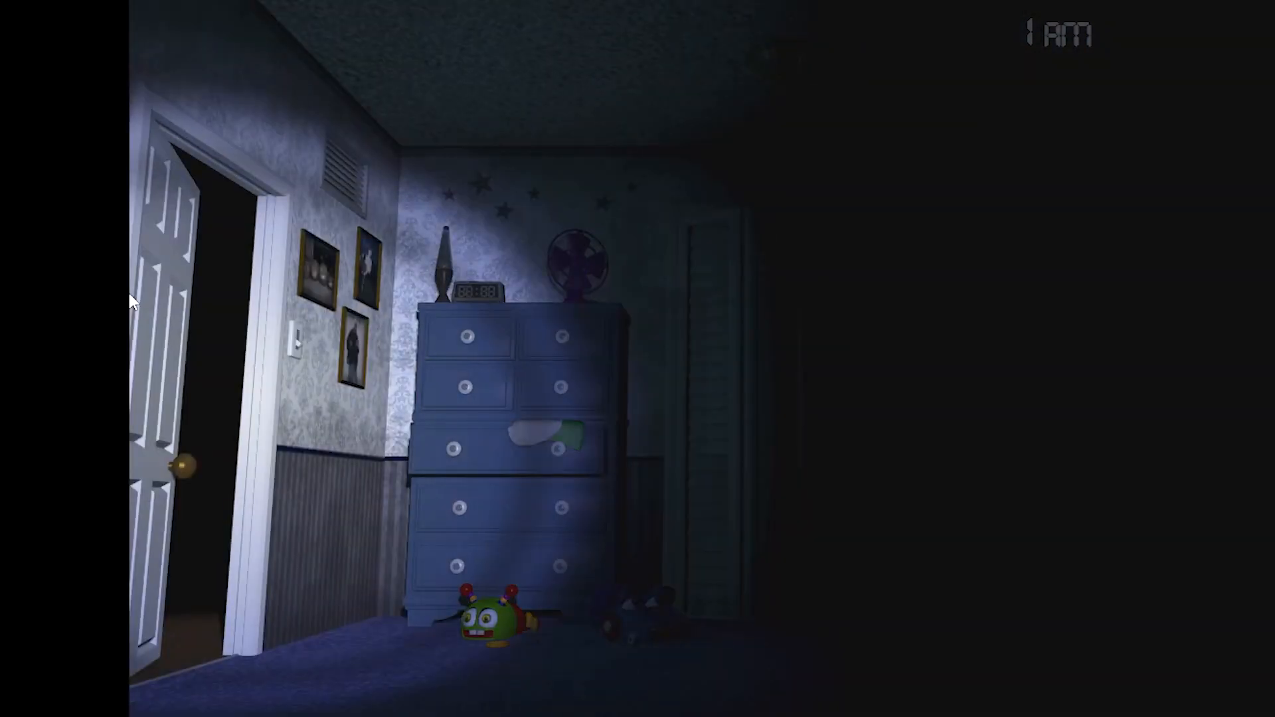
mouse_move(202, 339)
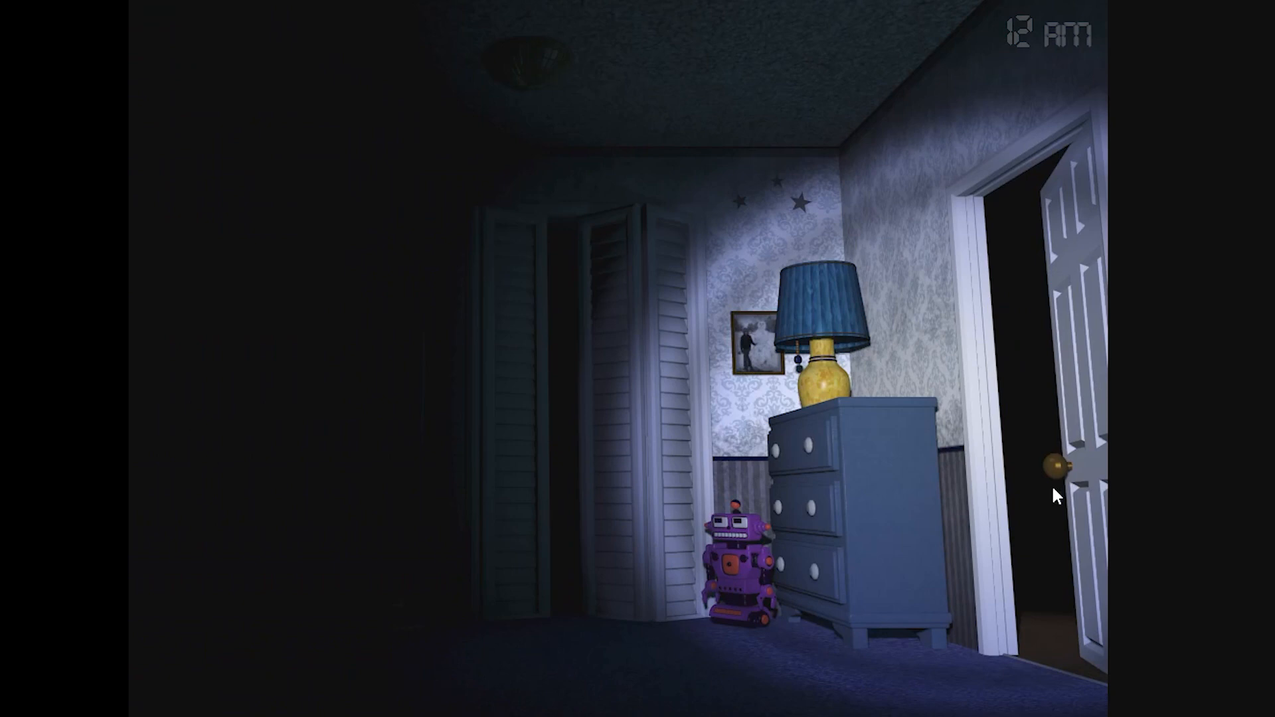
mouse_move(1078, 513)
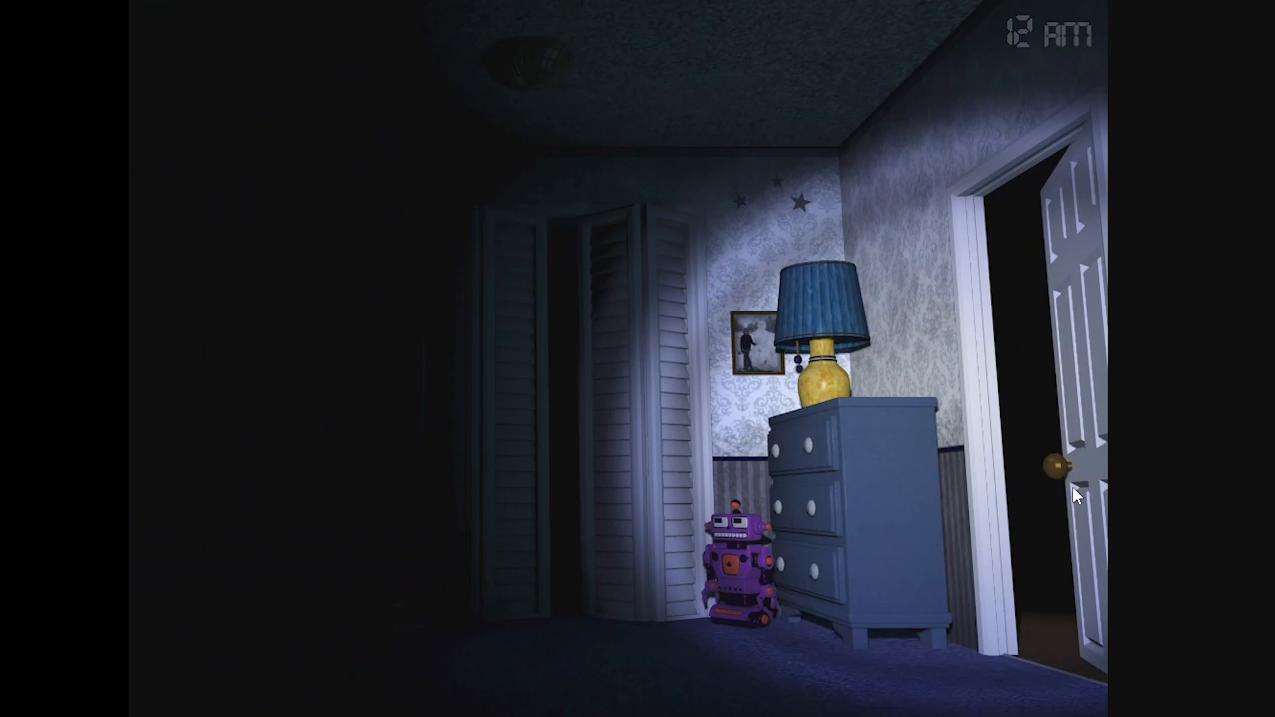
mouse_move(1015, 498)
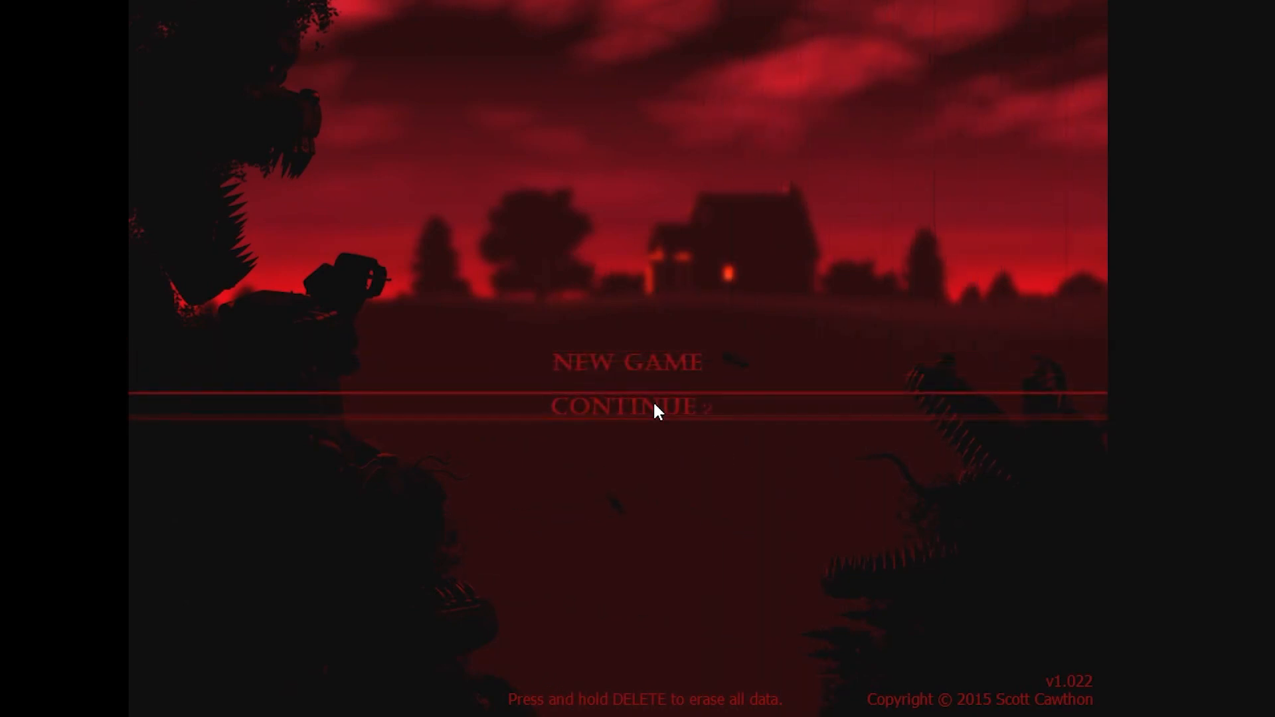
click(627, 407)
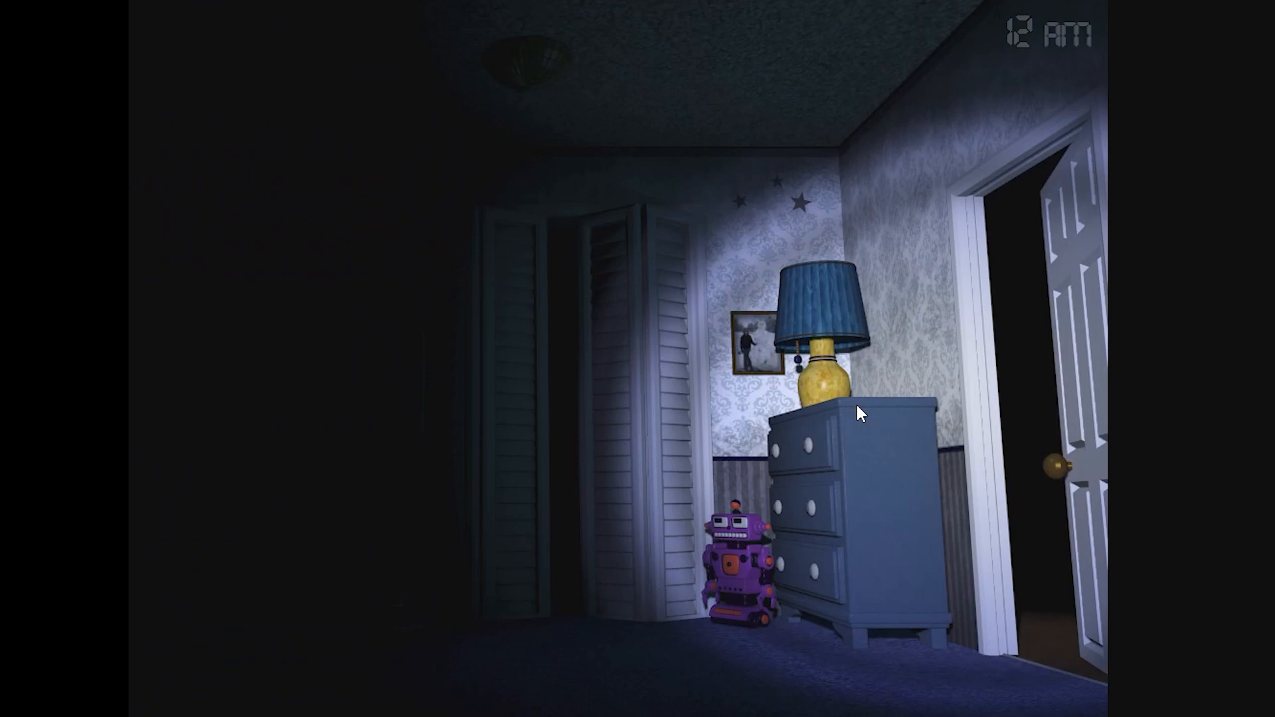
mouse_move(1020, 395)
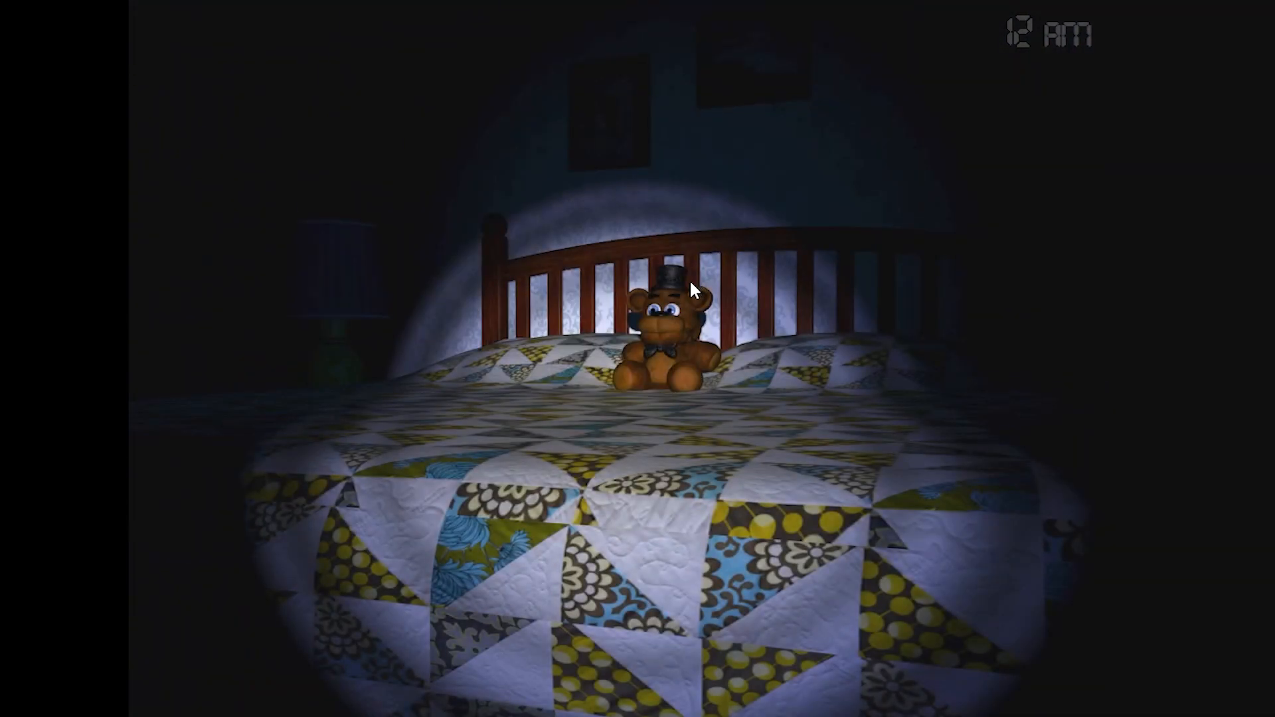
mouse_move(746, 415)
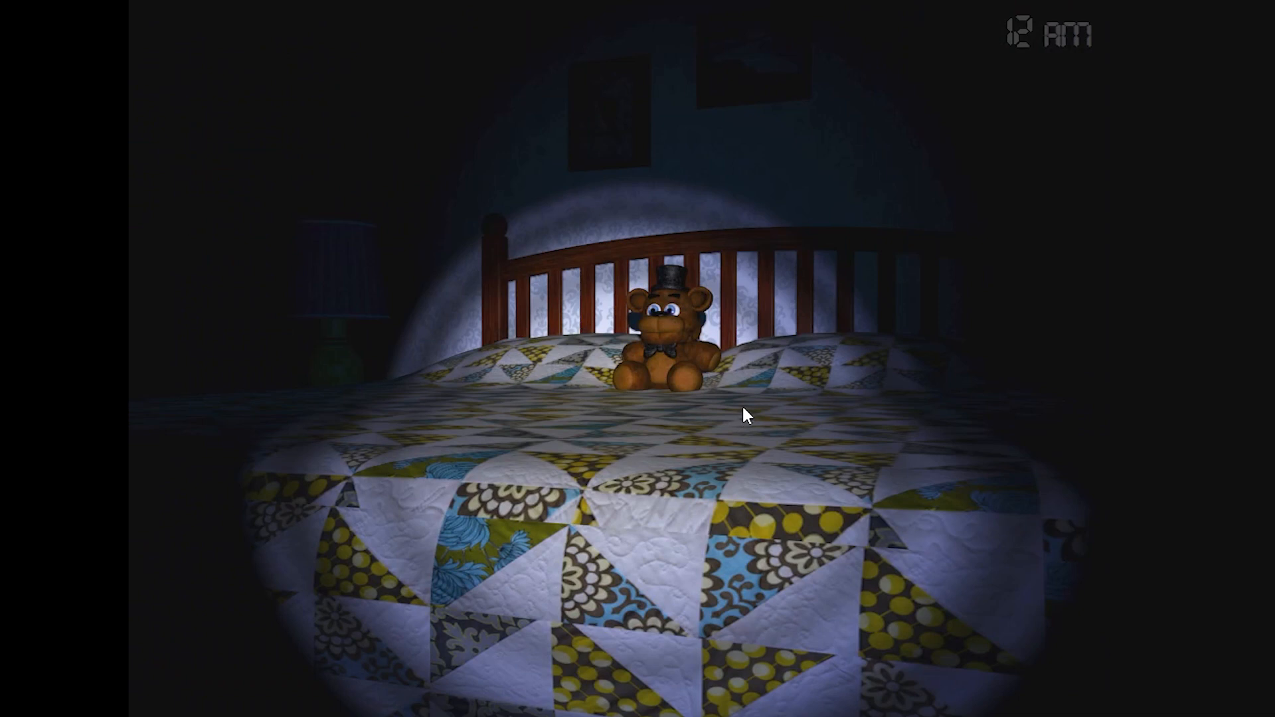